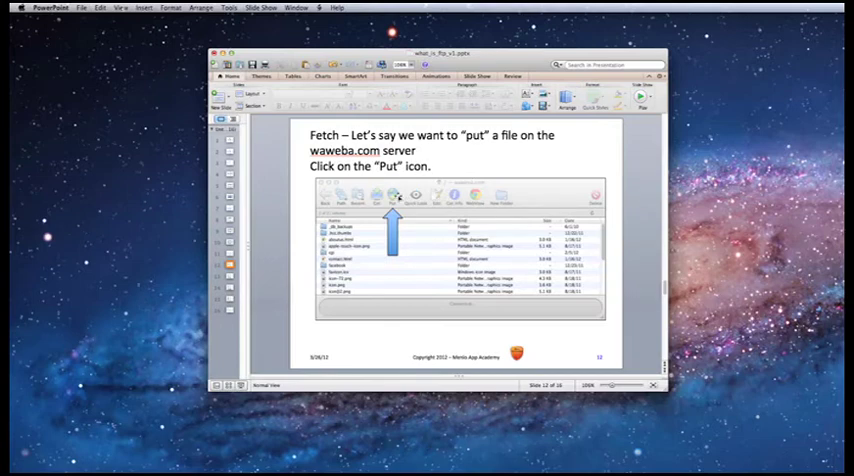
- Advance from slide 12 to slide 13, showing Fetch's local file-picker window
{"action": "key", "text": "right"}
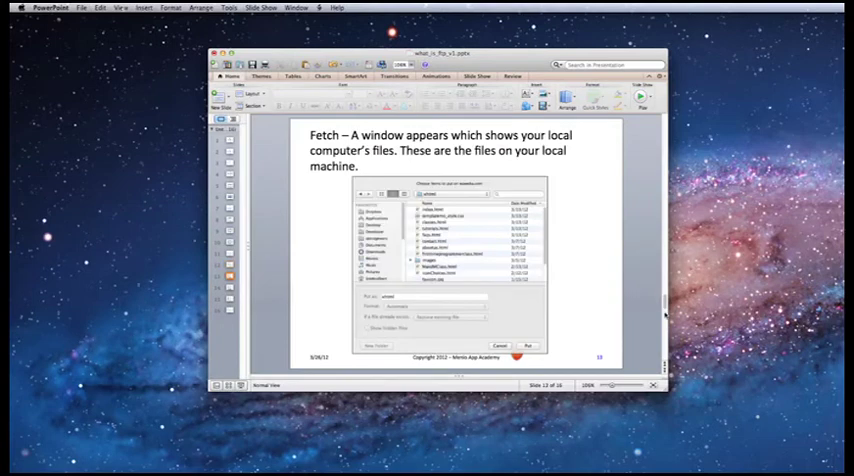